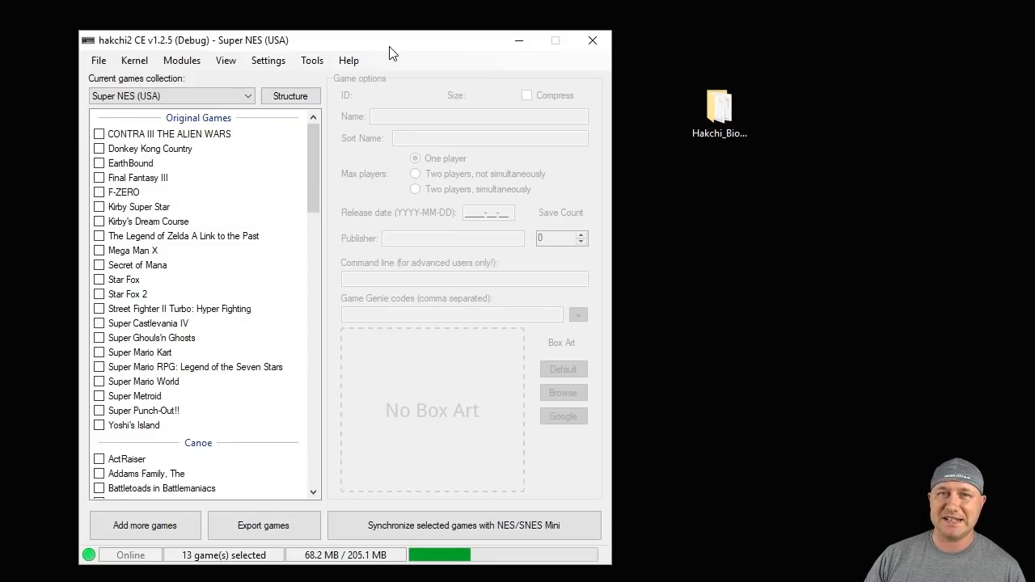
mouse_move(773, 352)
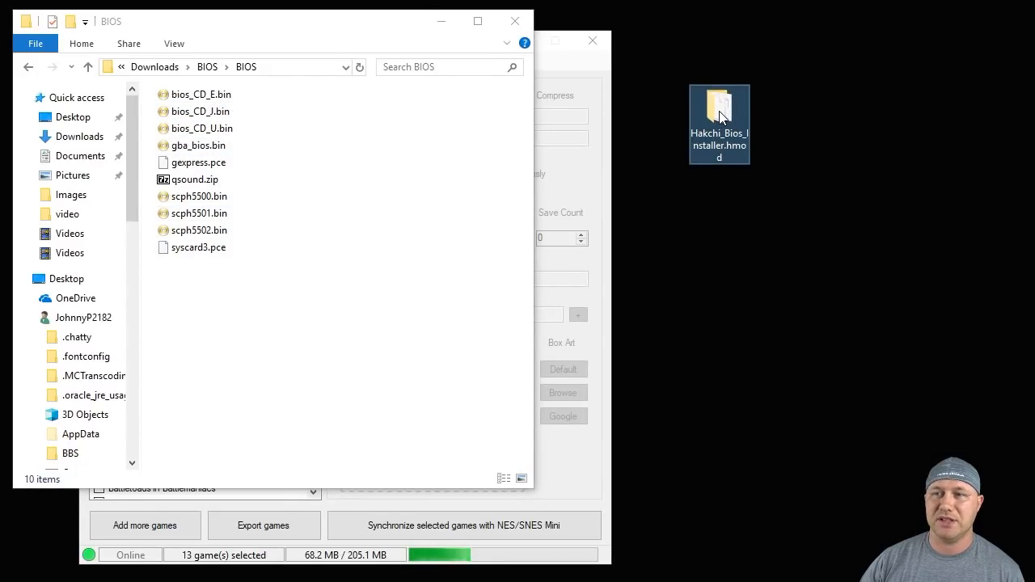
Paste the BIOS files into the hmod's etc/libretro/system folder.
double_click(718, 110)
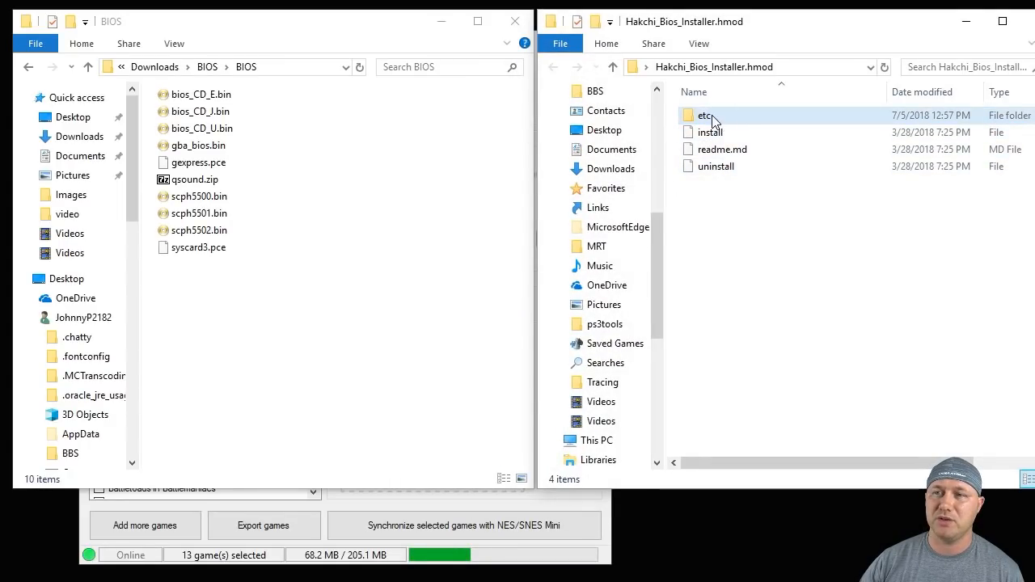
double_click(705, 114)
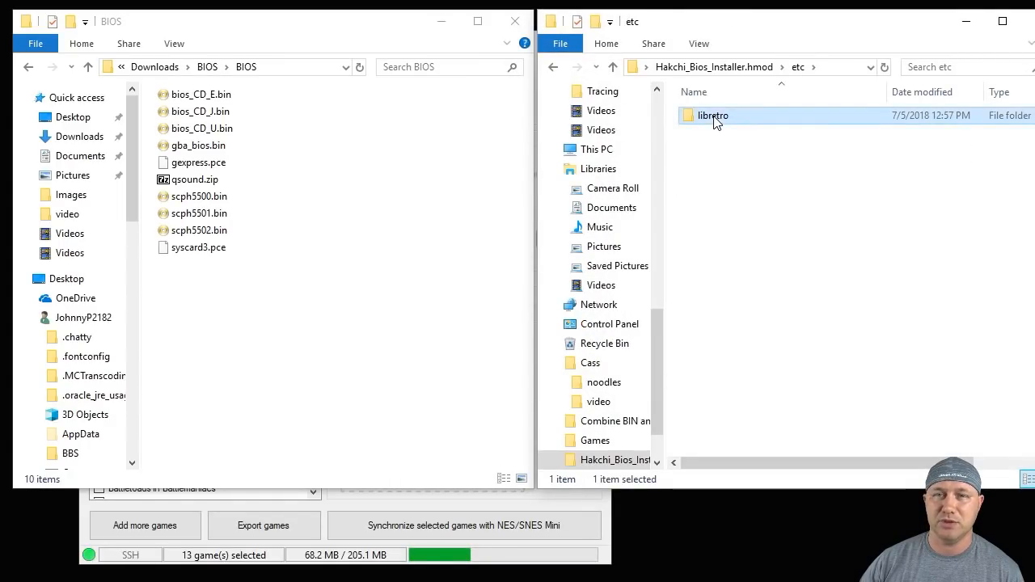
double_click(713, 114)
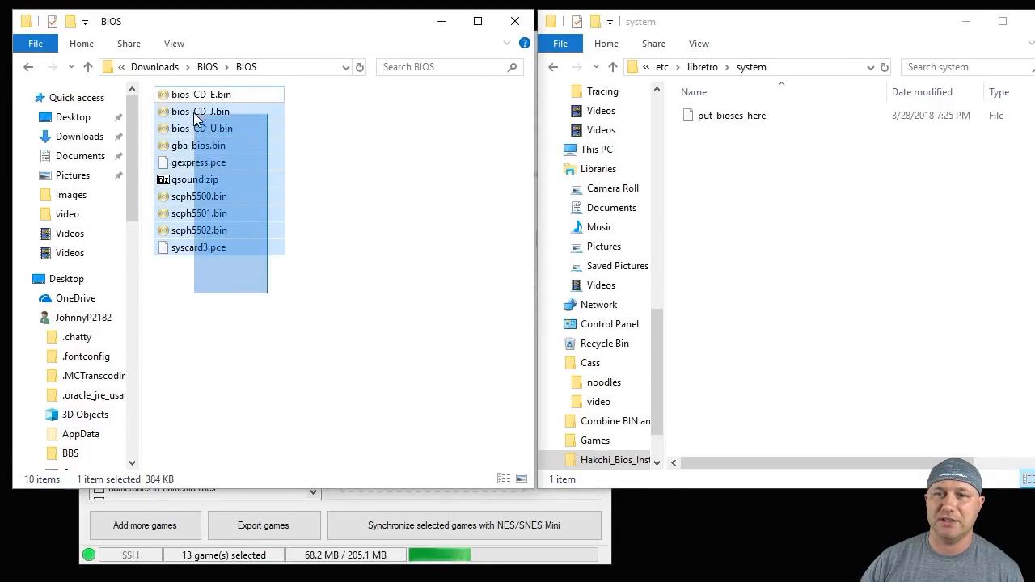
right_click(197, 110)
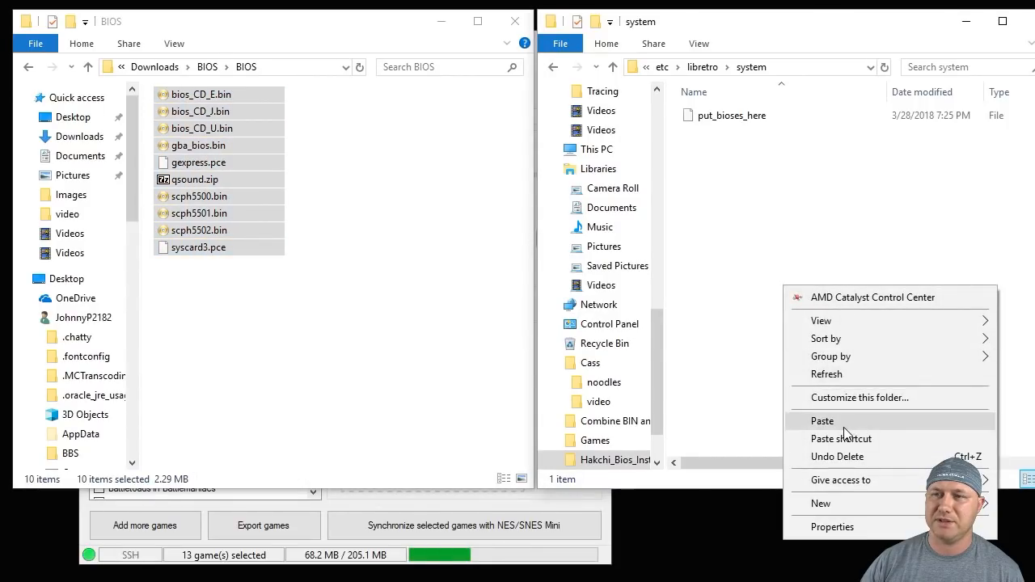
click(822, 421)
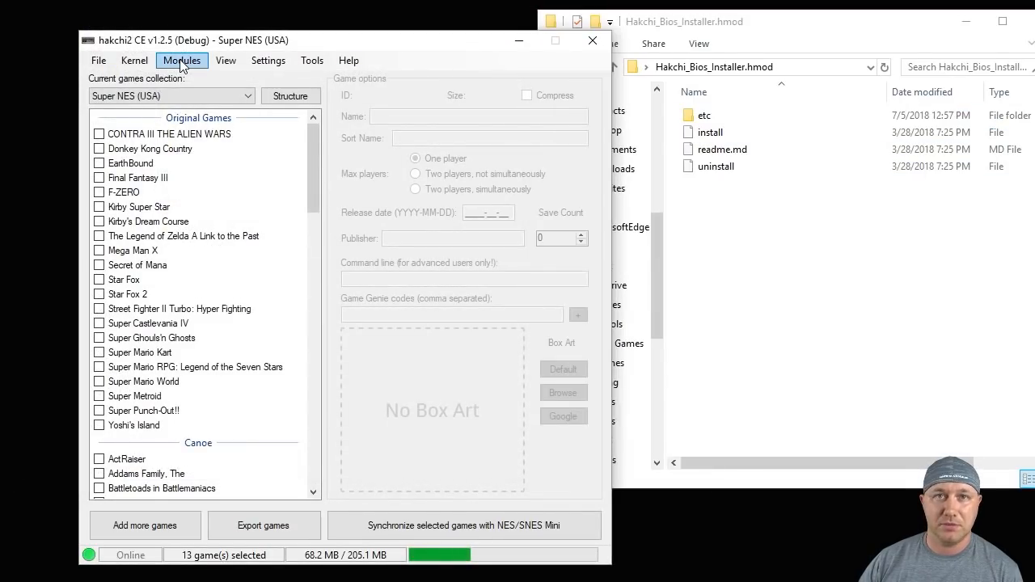
List the installable extra modules and read the Bios Template module's description.
click(181, 60)
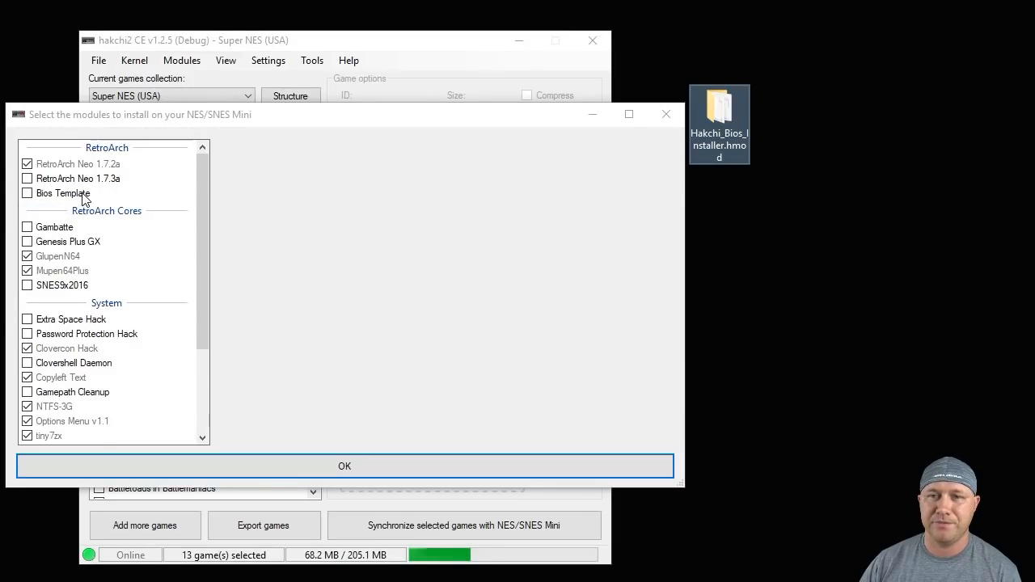
click(64, 192)
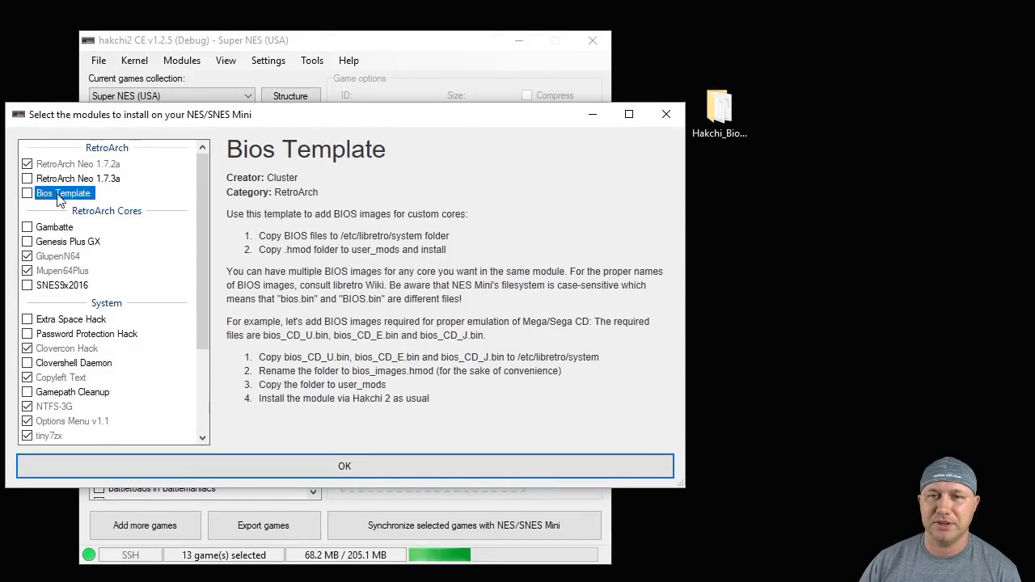
click(25, 193)
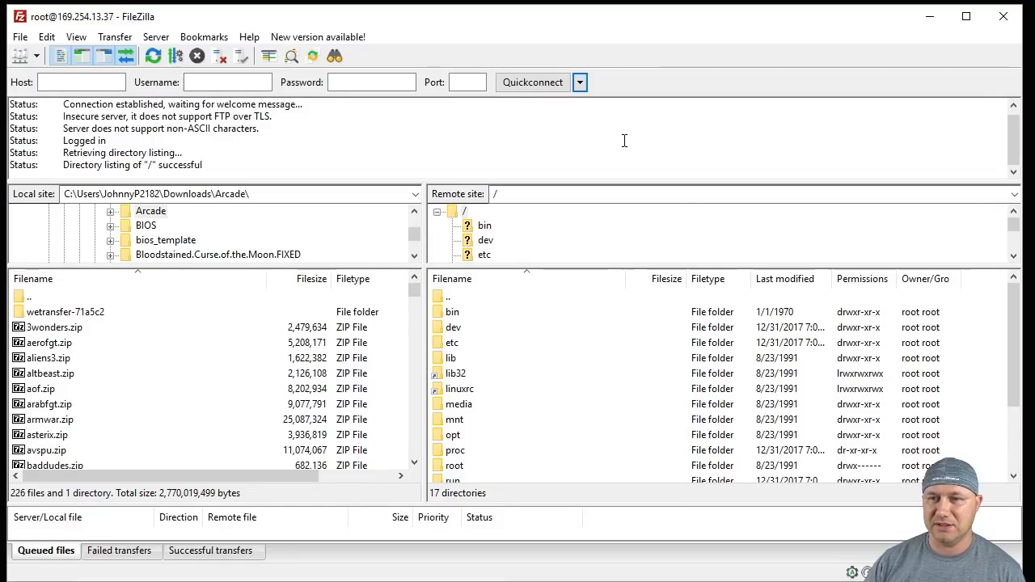
Browse the console's remote files down to /etc/libretro/system, showing GLupeN64 and NstDatabase.xml.
click(452, 342)
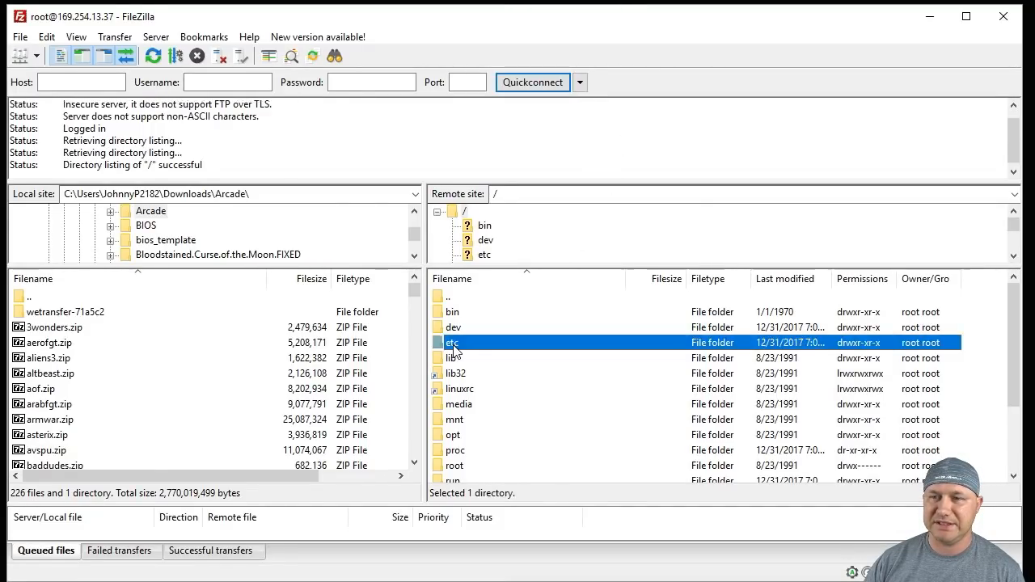
double_click(459, 343)
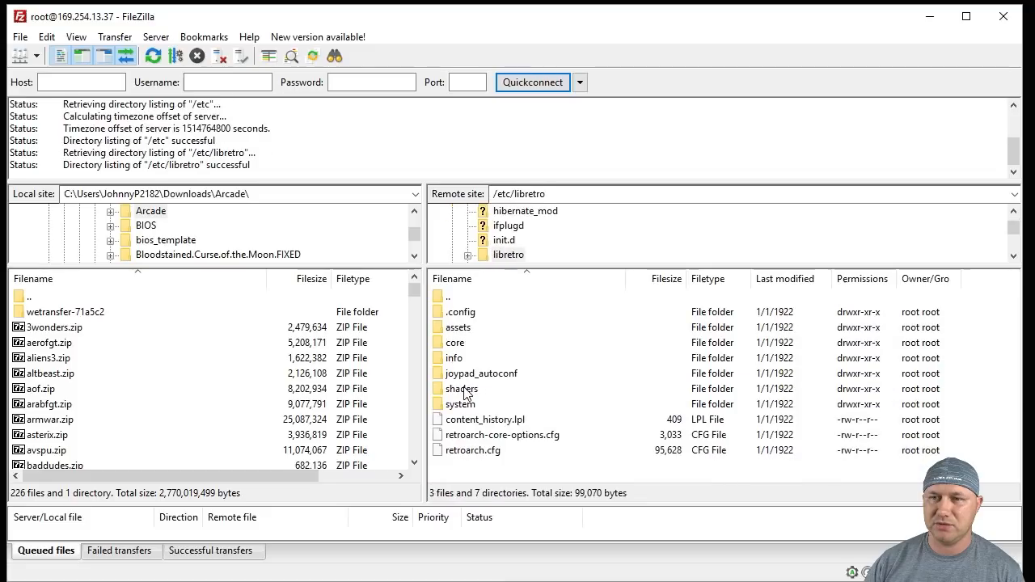
double_click(459, 404)
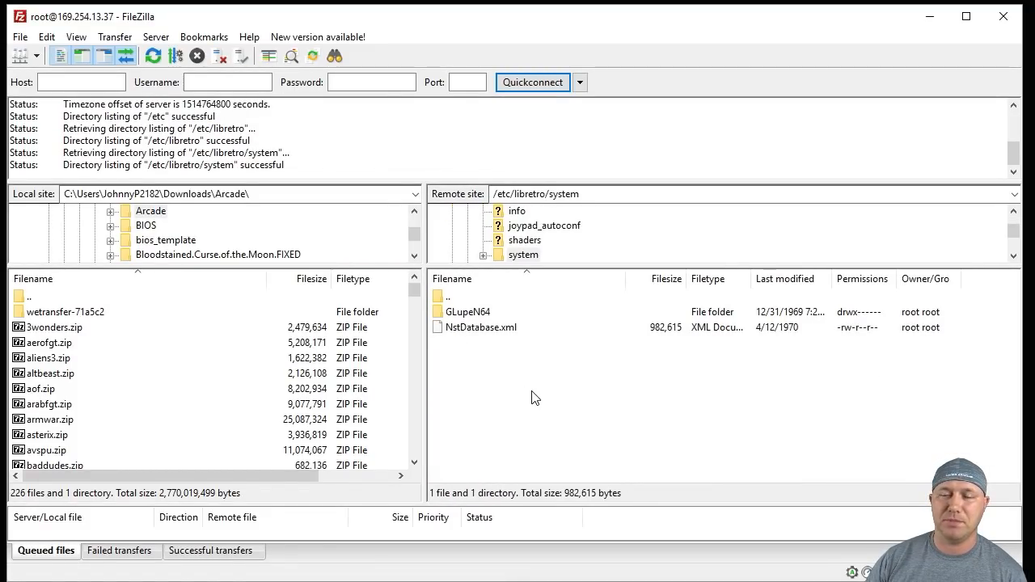
mouse_move(825, 96)
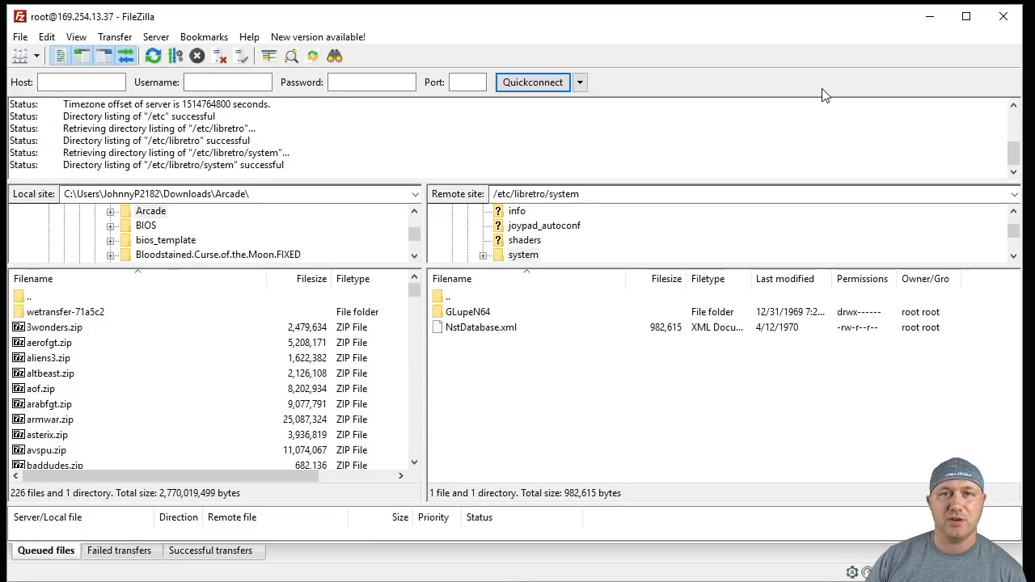